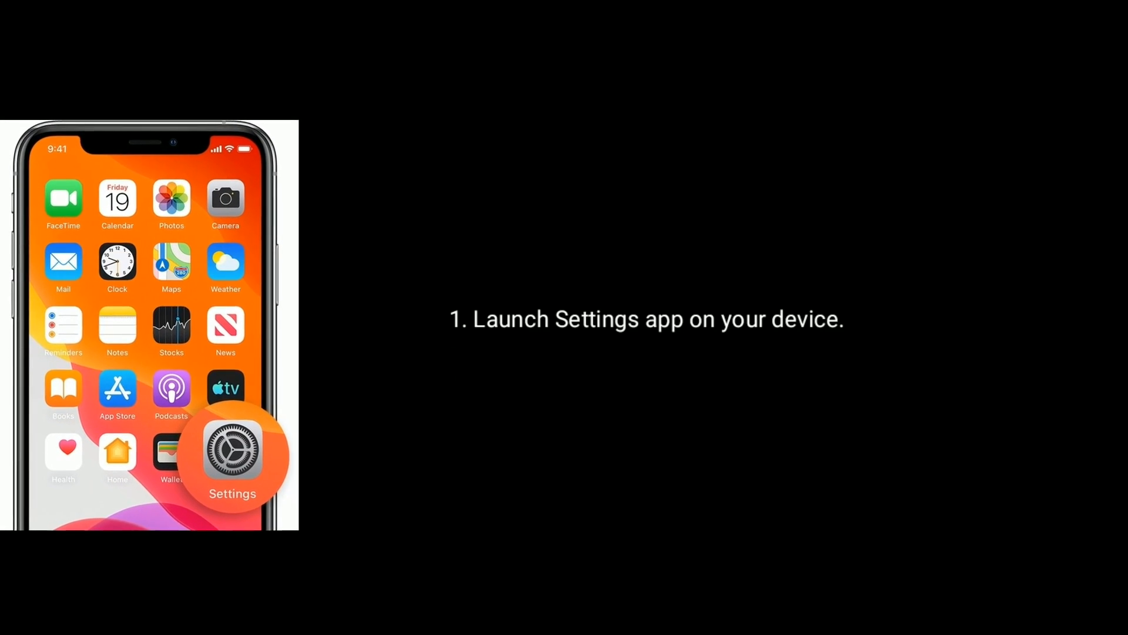
From Settings > Apple ID > iTunes & App Store, choose Sign Out for the Apple ID
click(232, 450)
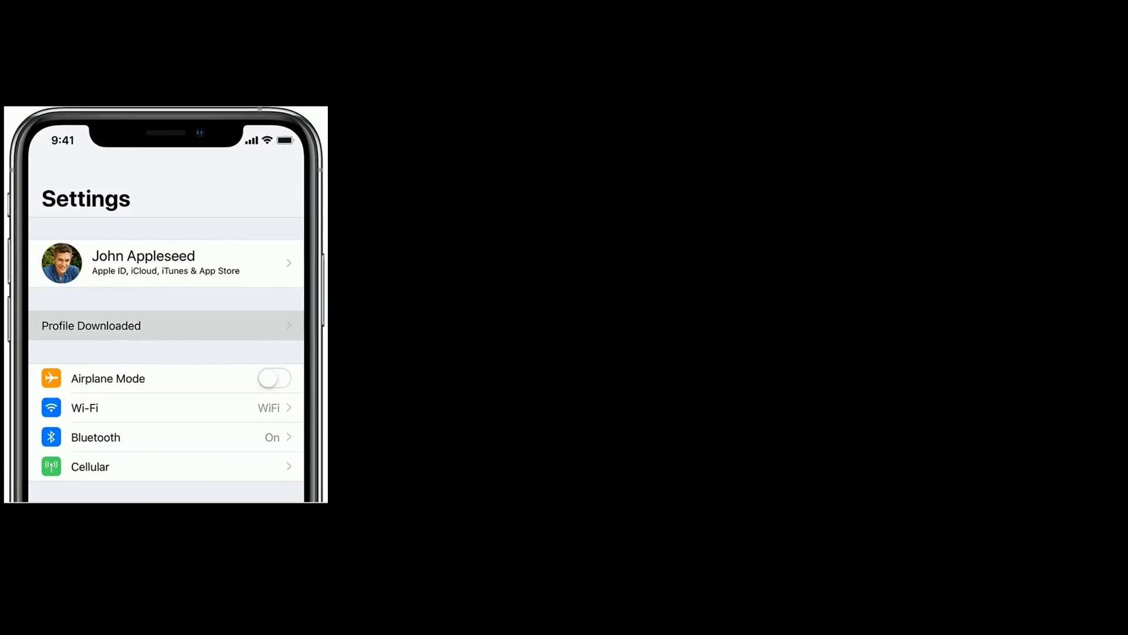
click(164, 262)
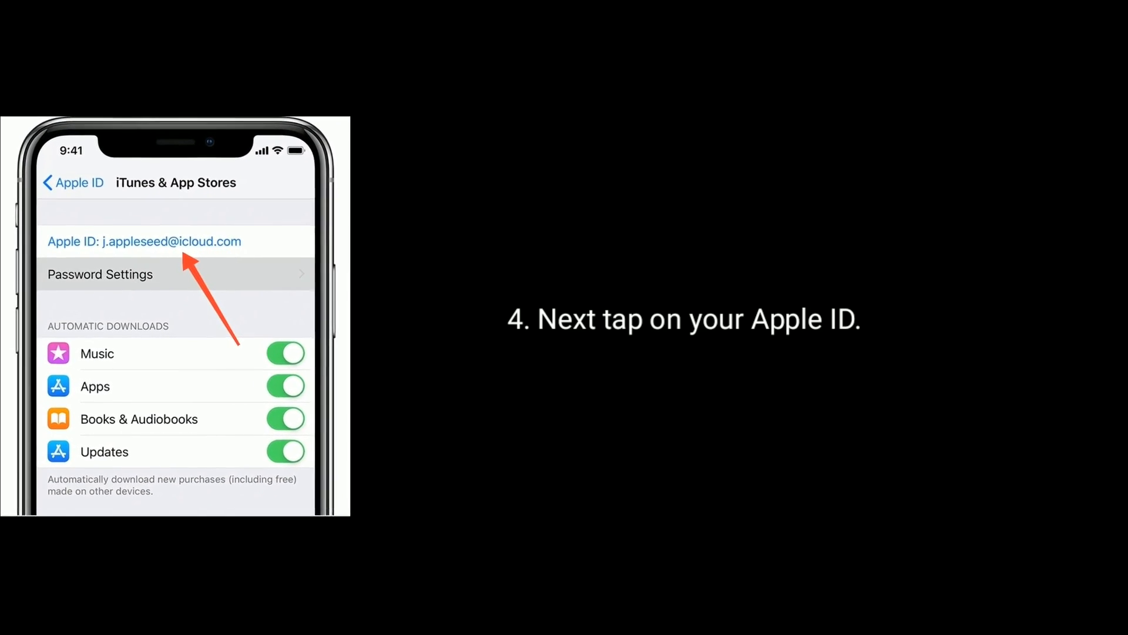
click(144, 241)
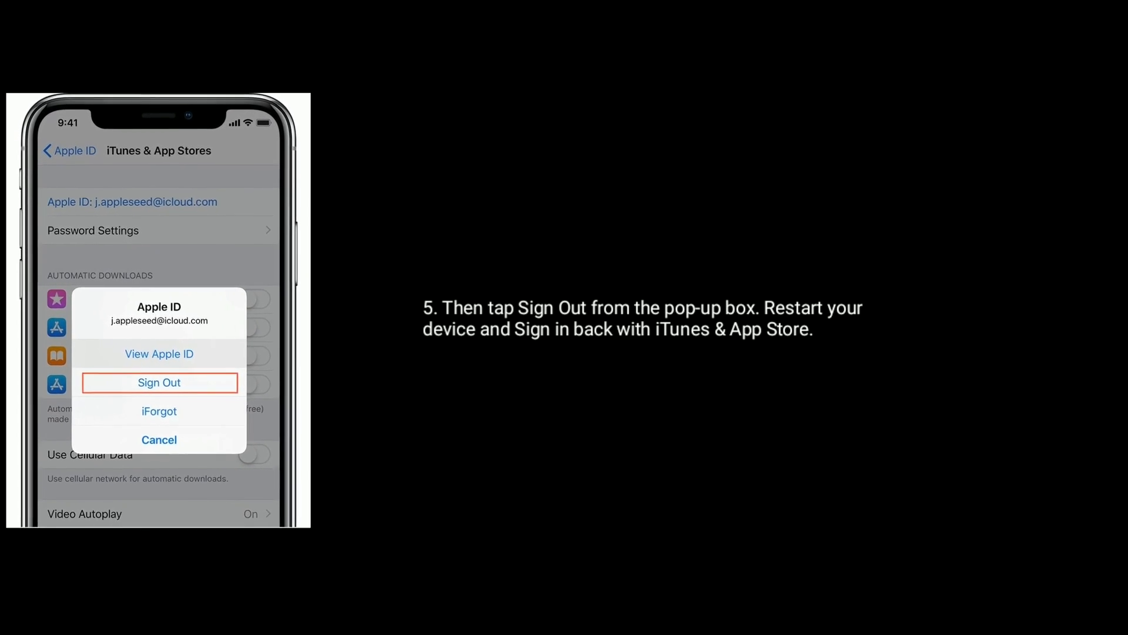
click(158, 382)
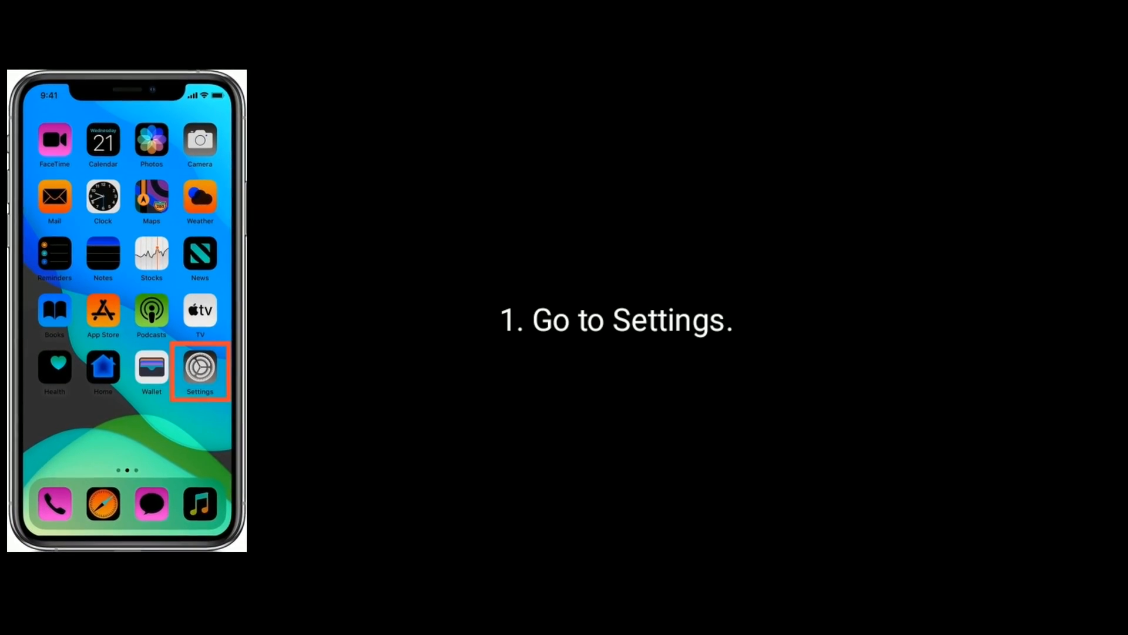
In Screen Time's iTunes & App Store Purchases, set Installing Apps and In-app Purchases to Allow
click(200, 368)
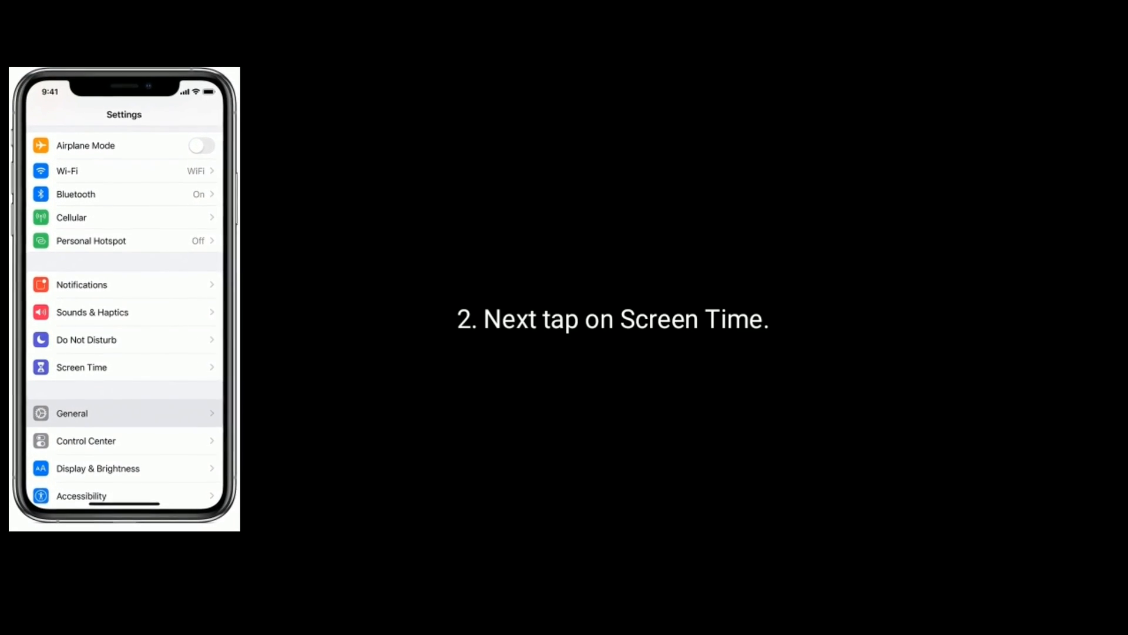
click(81, 367)
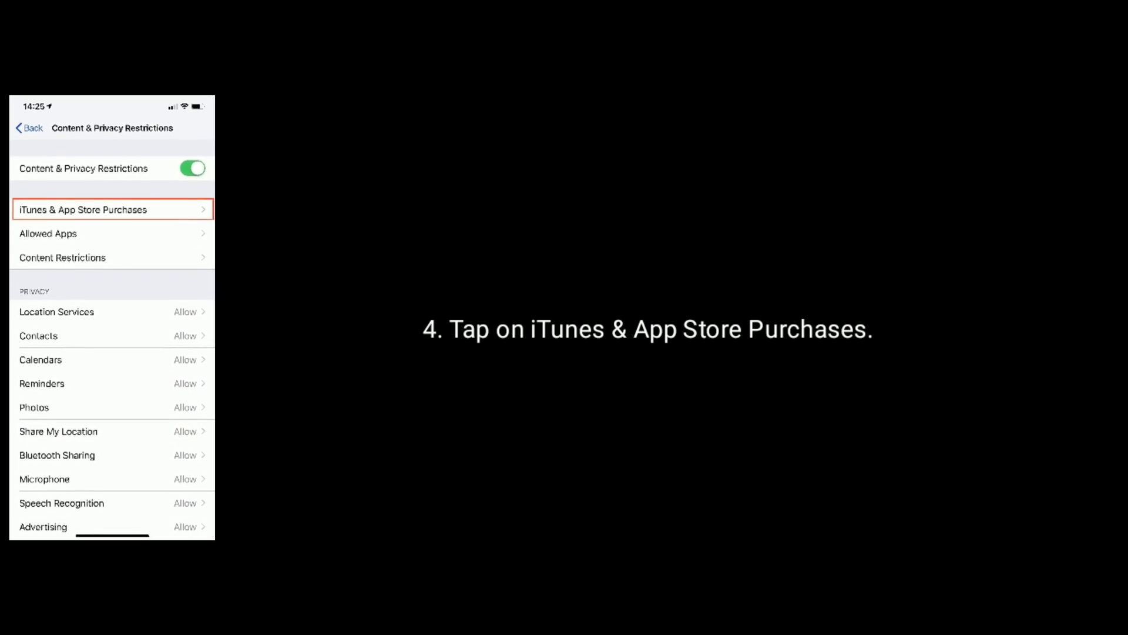
click(111, 209)
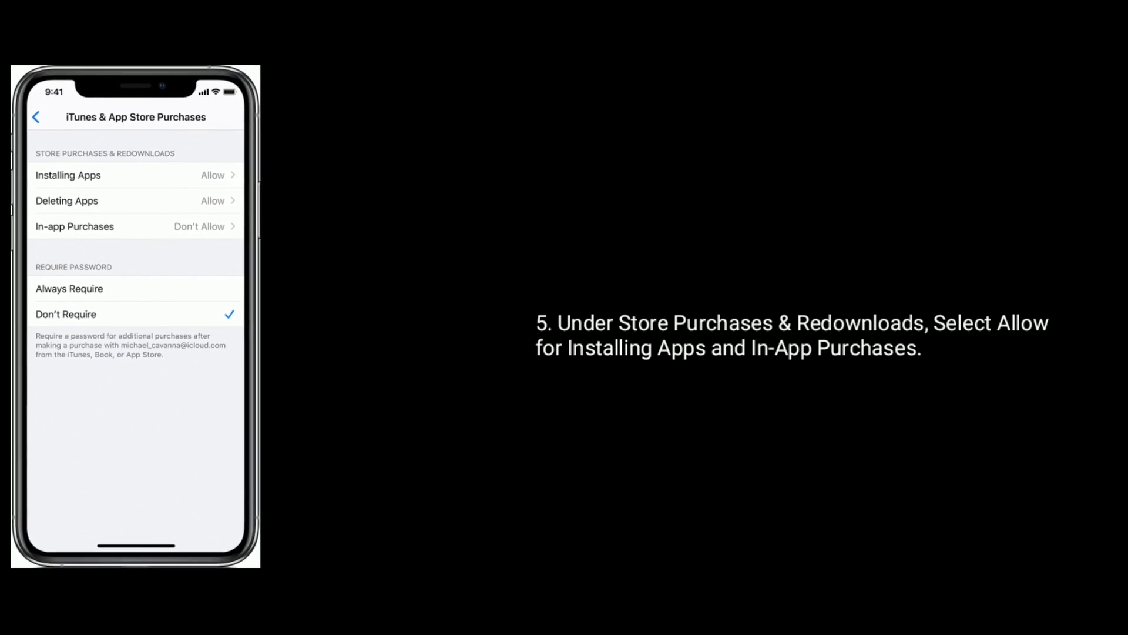
click(74, 226)
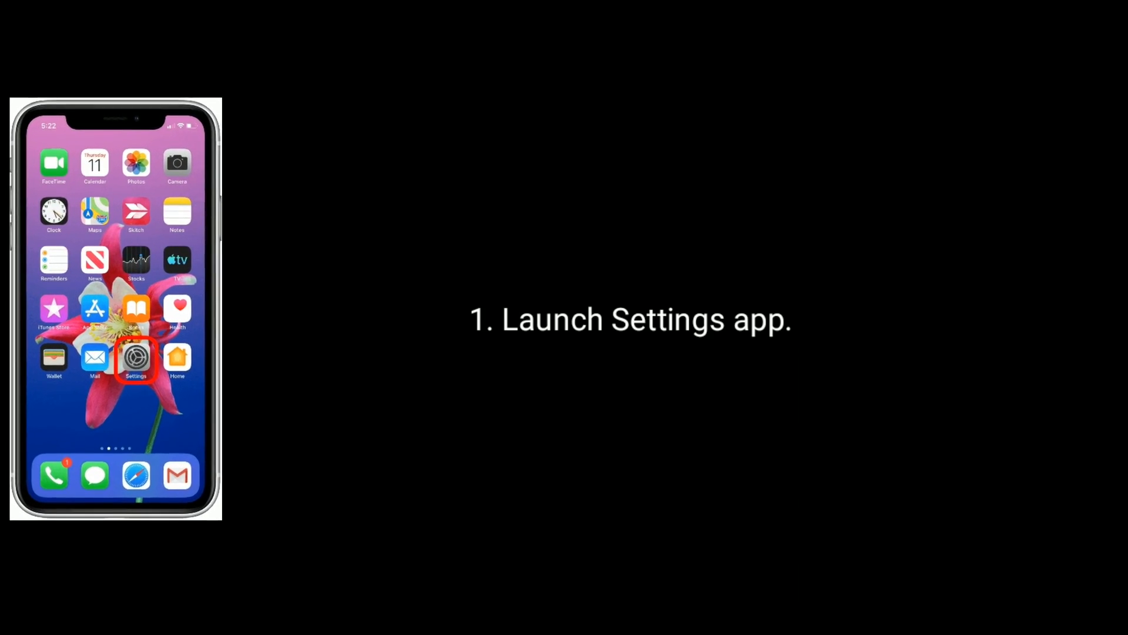
Reach the Reset options at the bottom of Settings > General
click(136, 357)
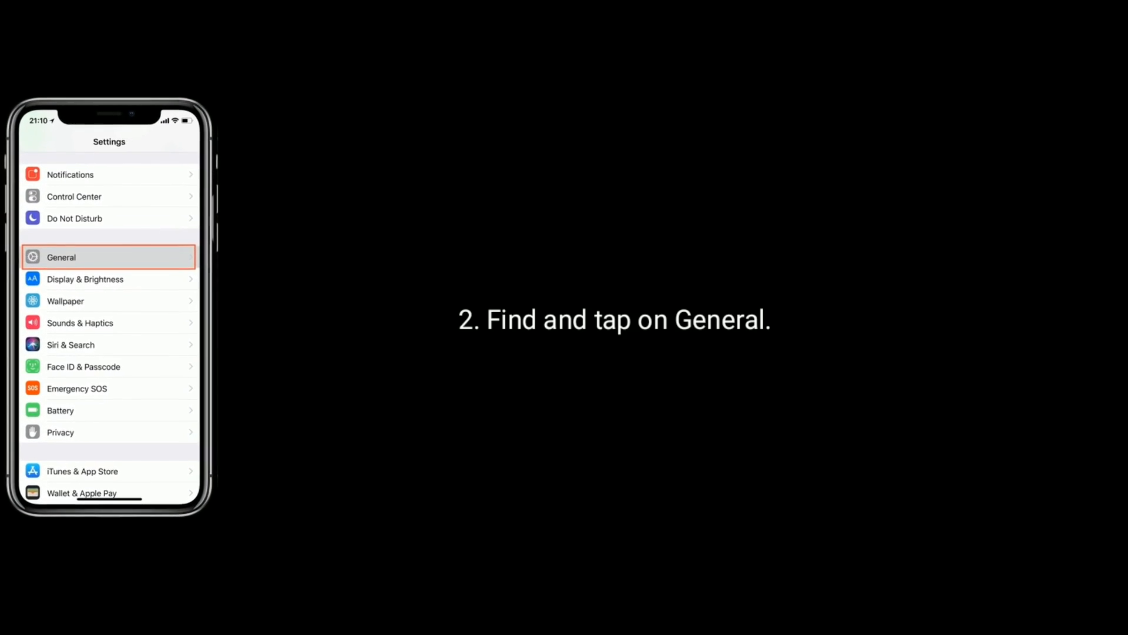
click(108, 257)
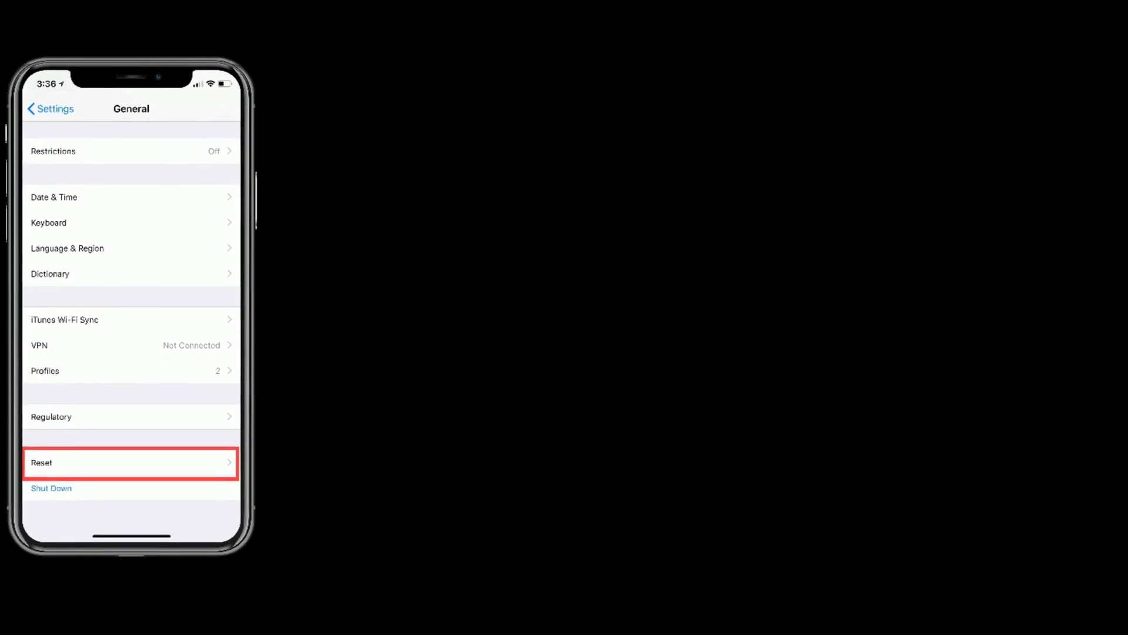
click(130, 462)
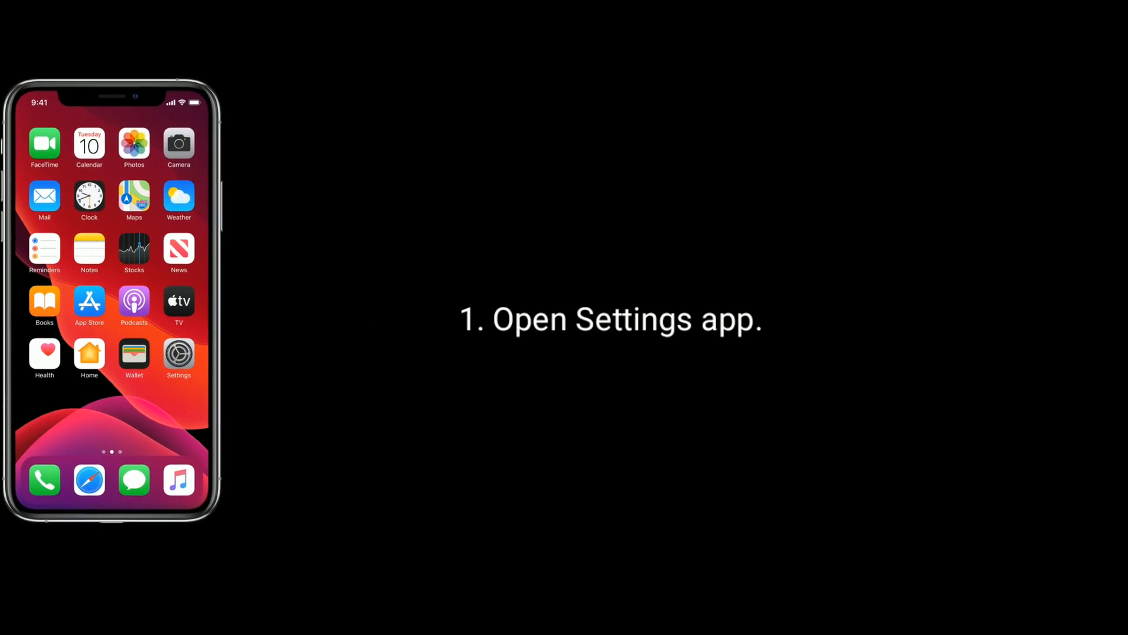
Reach the Account Settings page via View Apple ID under iTunes & App Store
click(179, 354)
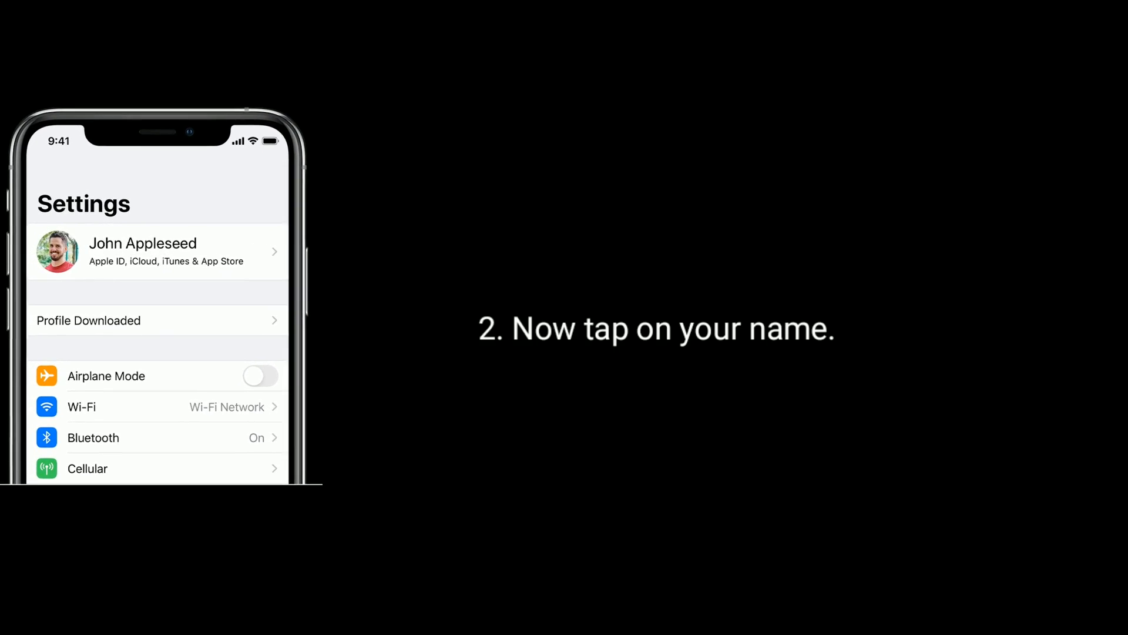
click(144, 251)
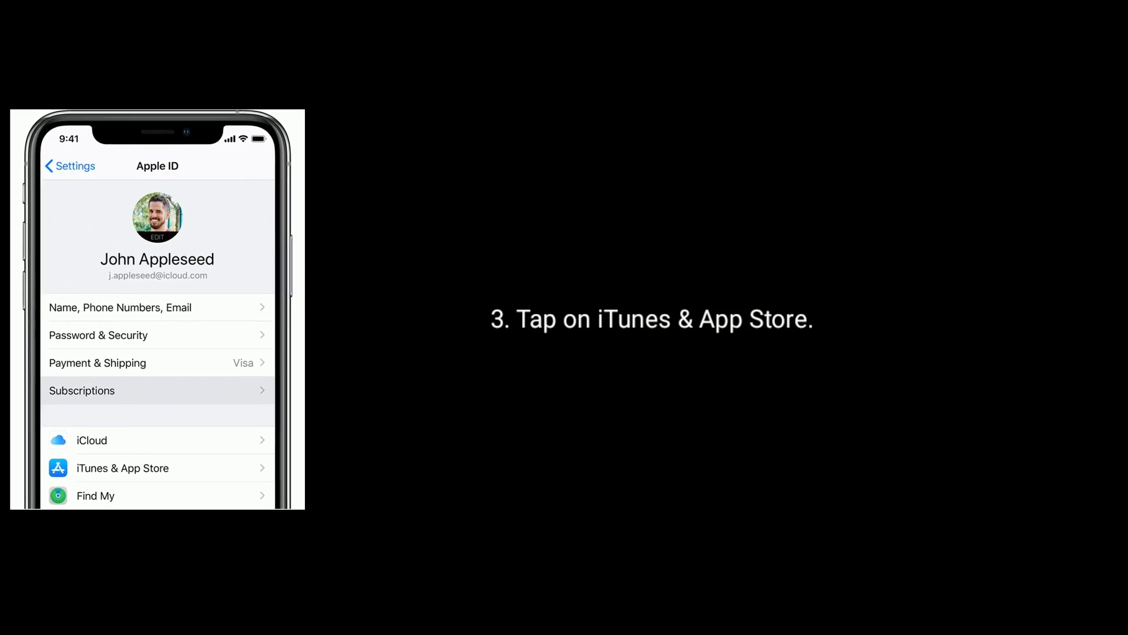
click(122, 468)
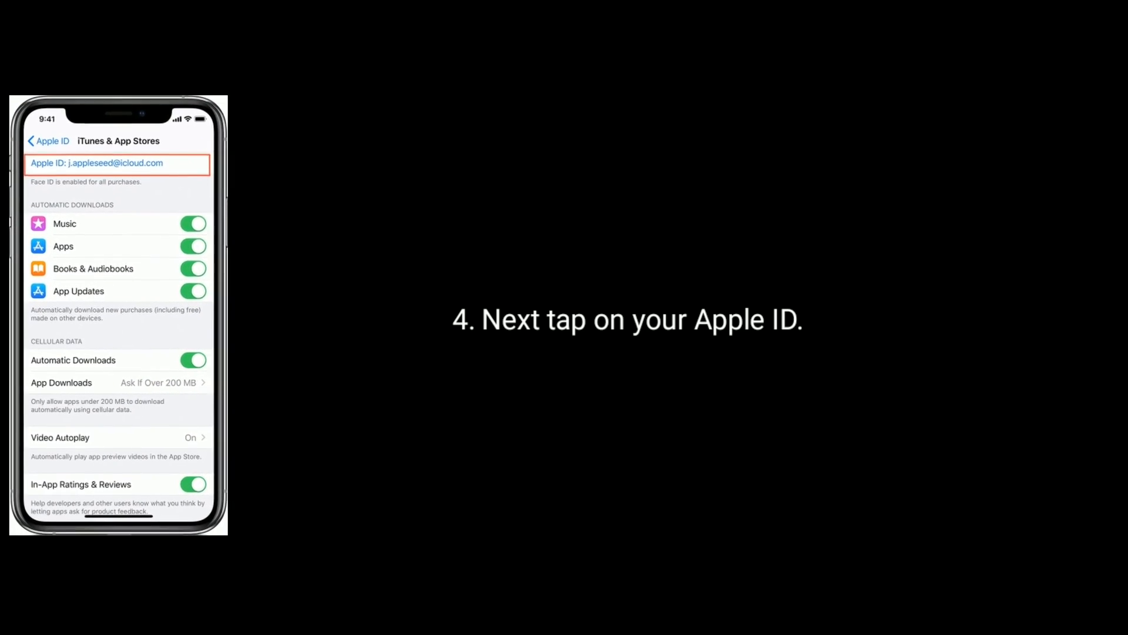
click(119, 162)
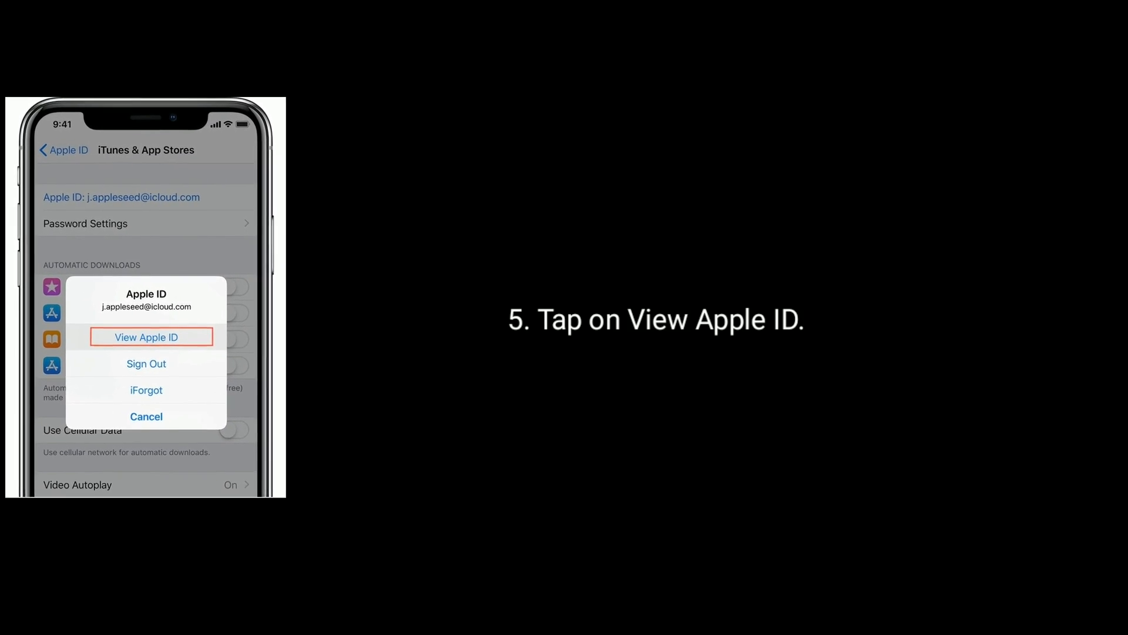
click(146, 337)
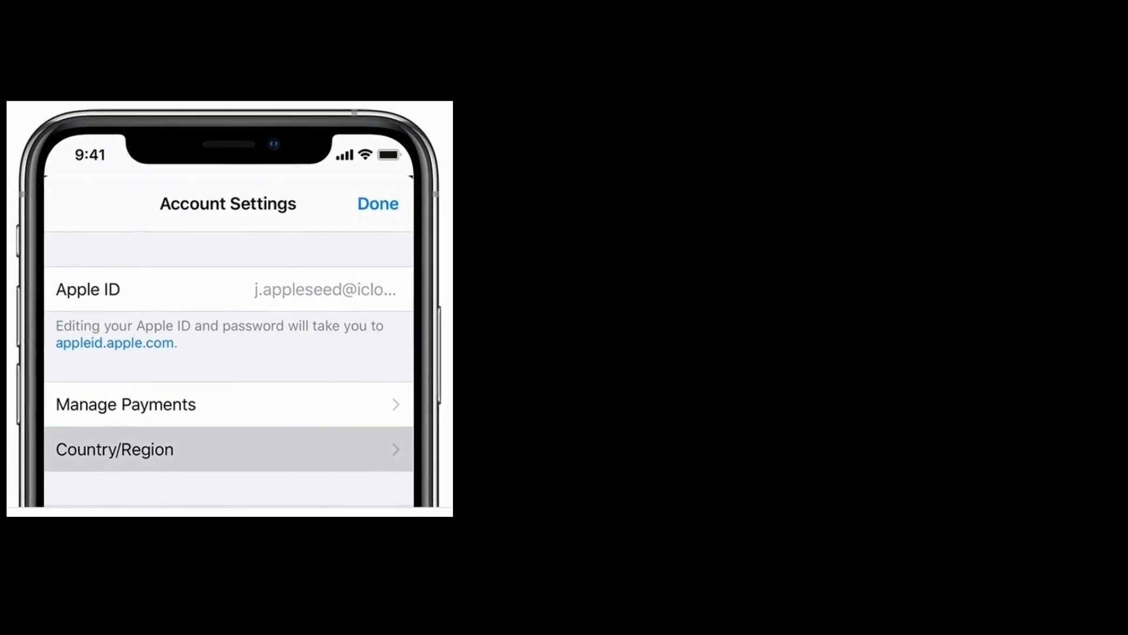